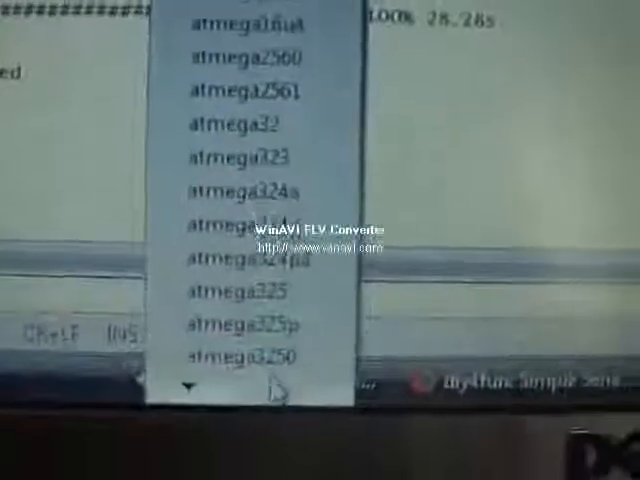
scroll(down, 3)
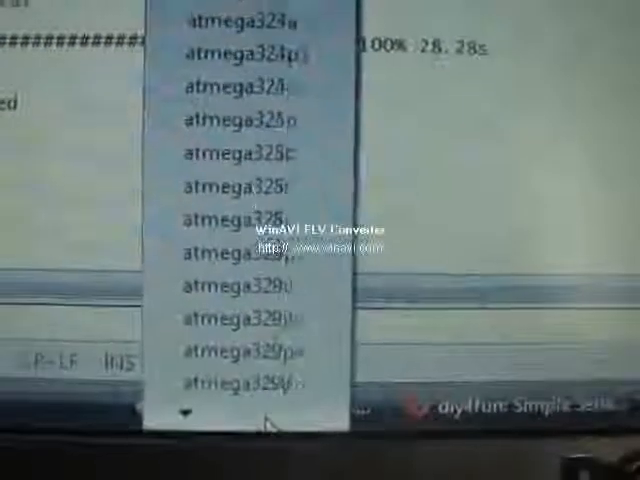